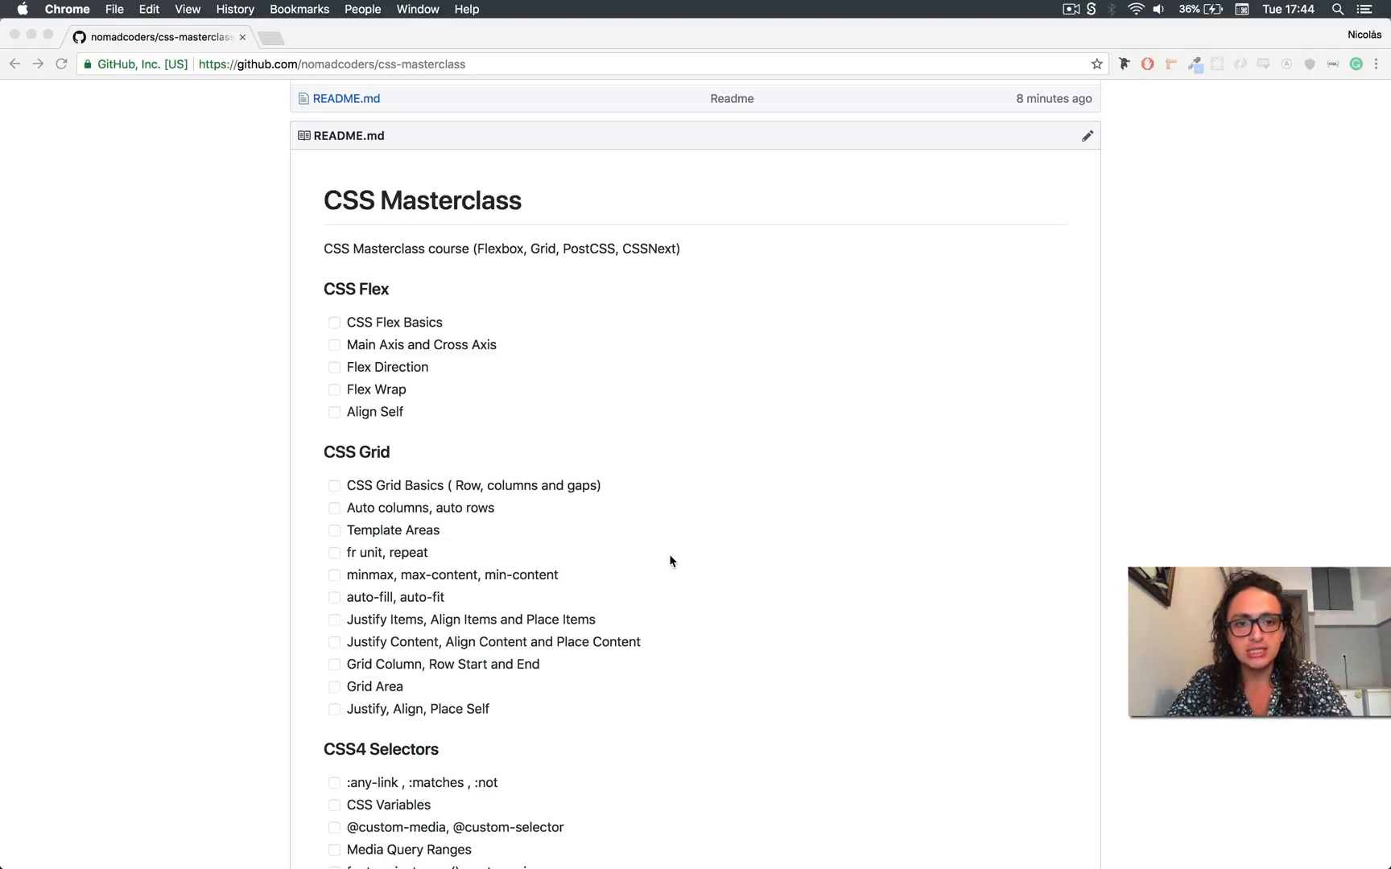
Scroll the README down past CSS Flex and Grid to the CSS4 Selectors and Using CSS4 checklists
{"action": "scroll", "scroll_direction": "down", "scroll_amount": 3}
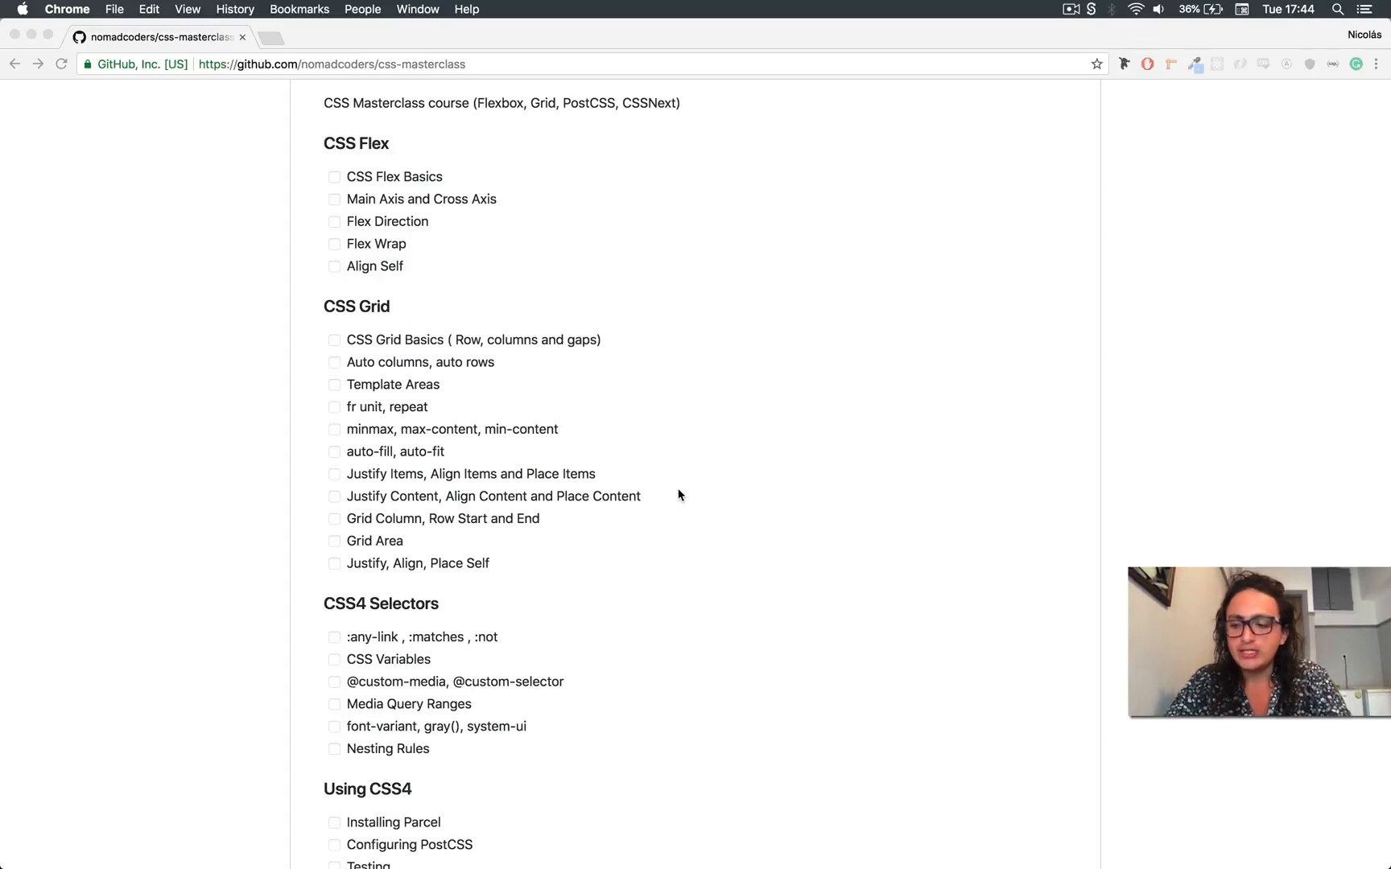
{"action": "scroll", "scroll_direction": "down", "scroll_amount": 3}
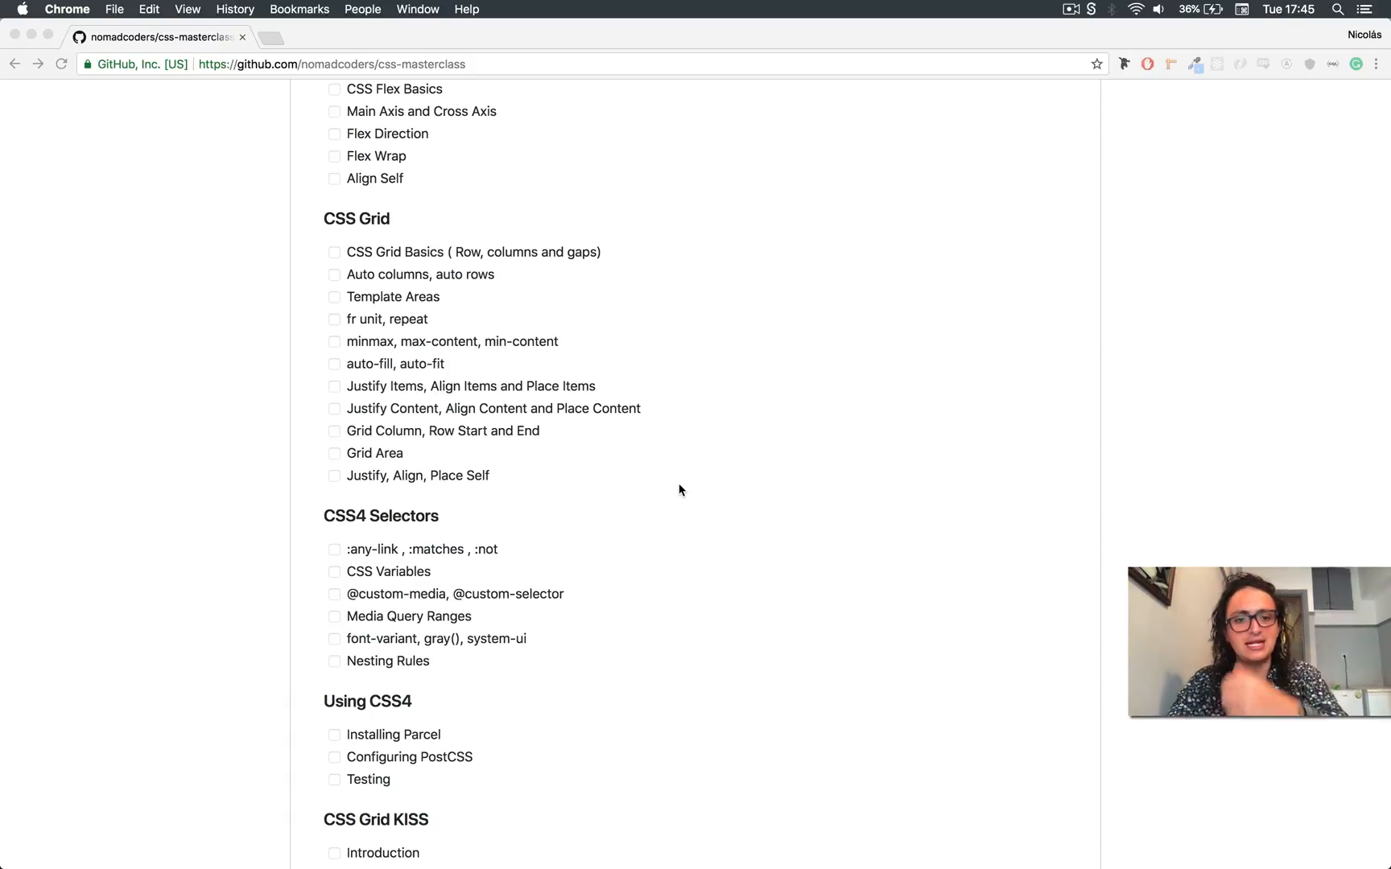
Scroll to the CSS Grid KISS items KISS Calculator and KISS Blog, then back toward the CSS Masterclass heading
{"action": "scroll", "scroll_direction": "down", "scroll_amount": 3}
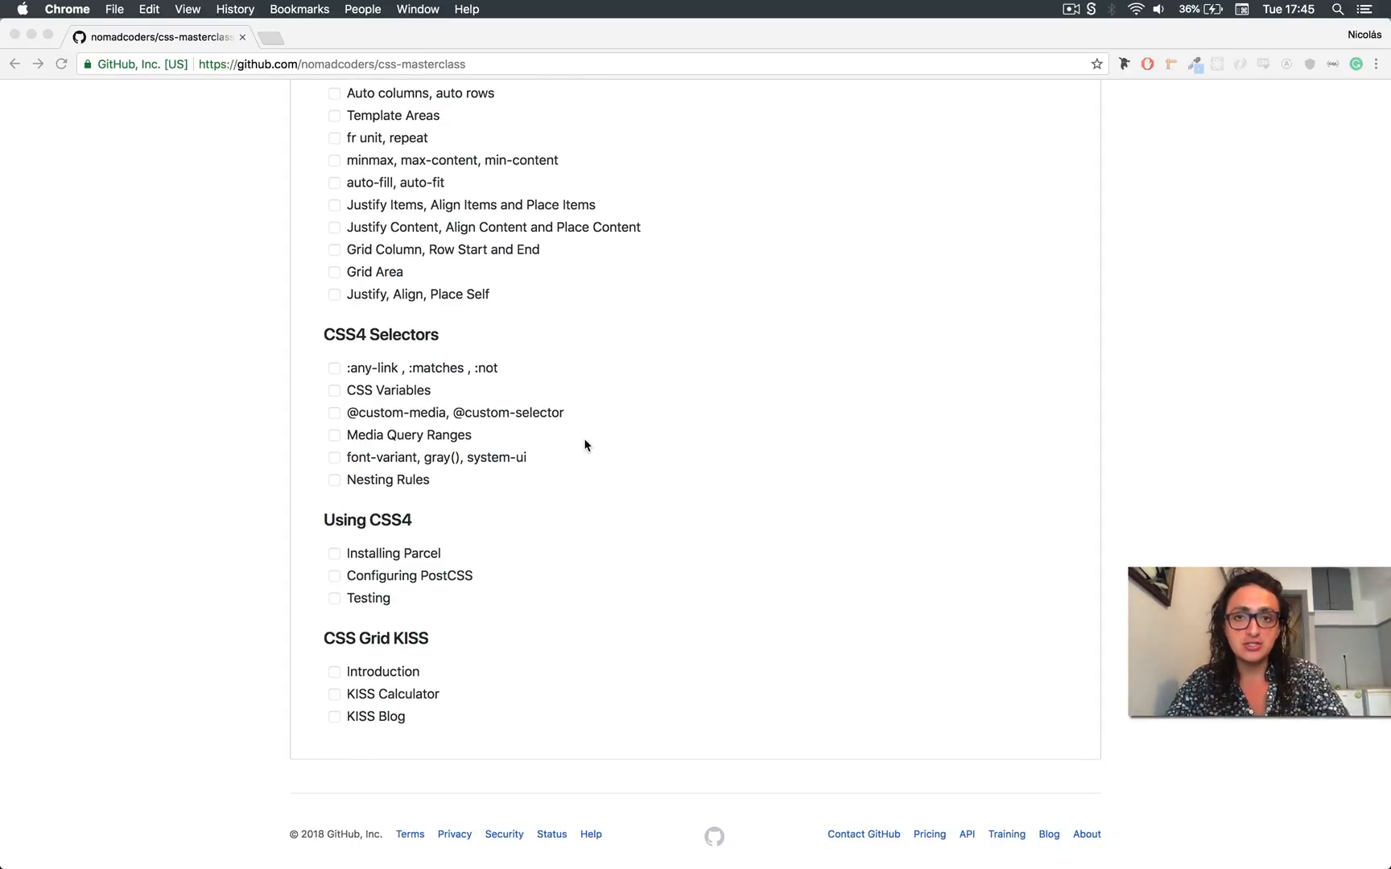
{"action": "mouse_move", "coordinate": [550, 404]}
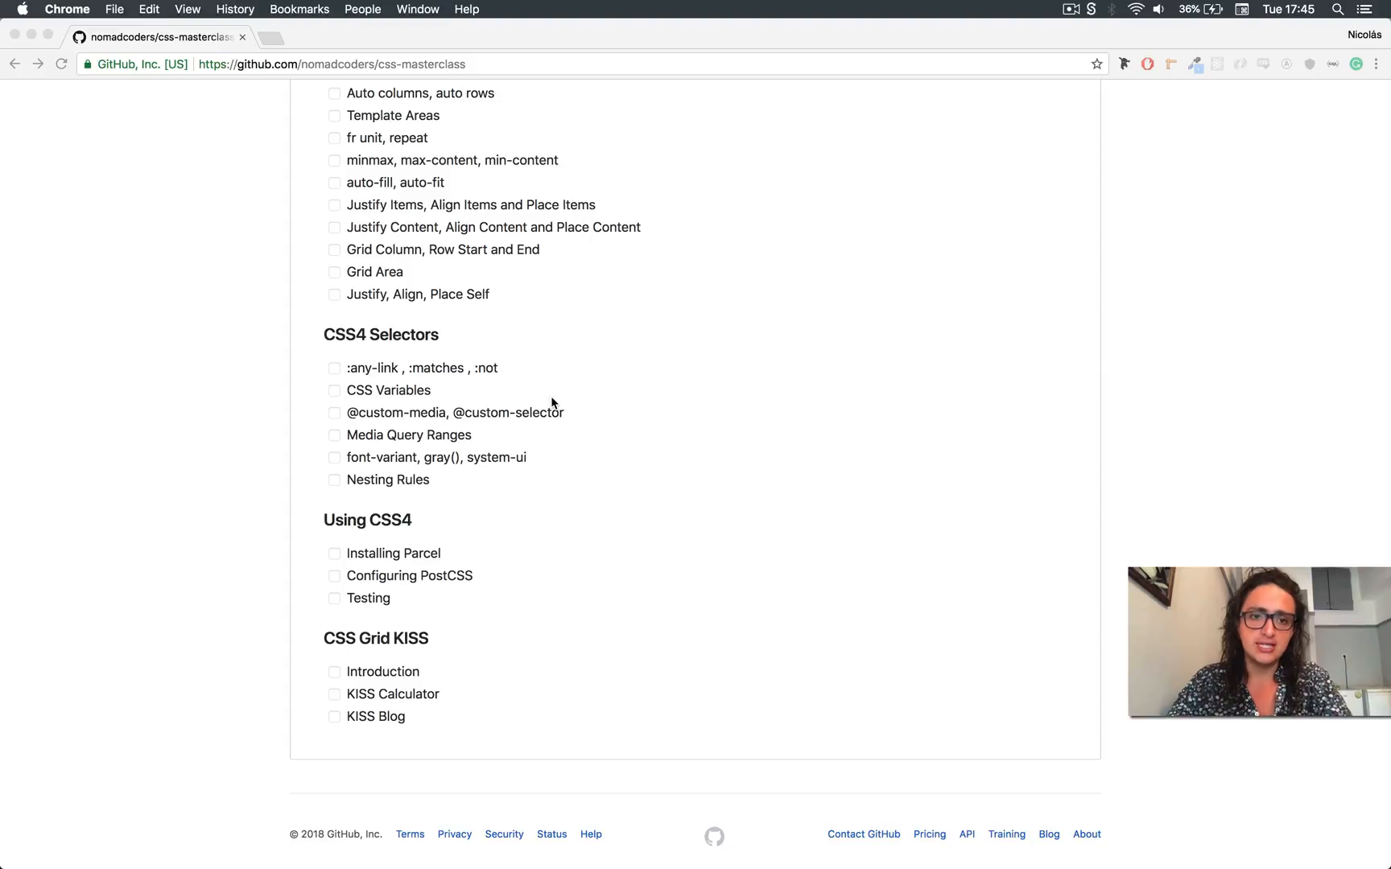
{"action": "mouse_move", "coordinate": [486, 377]}
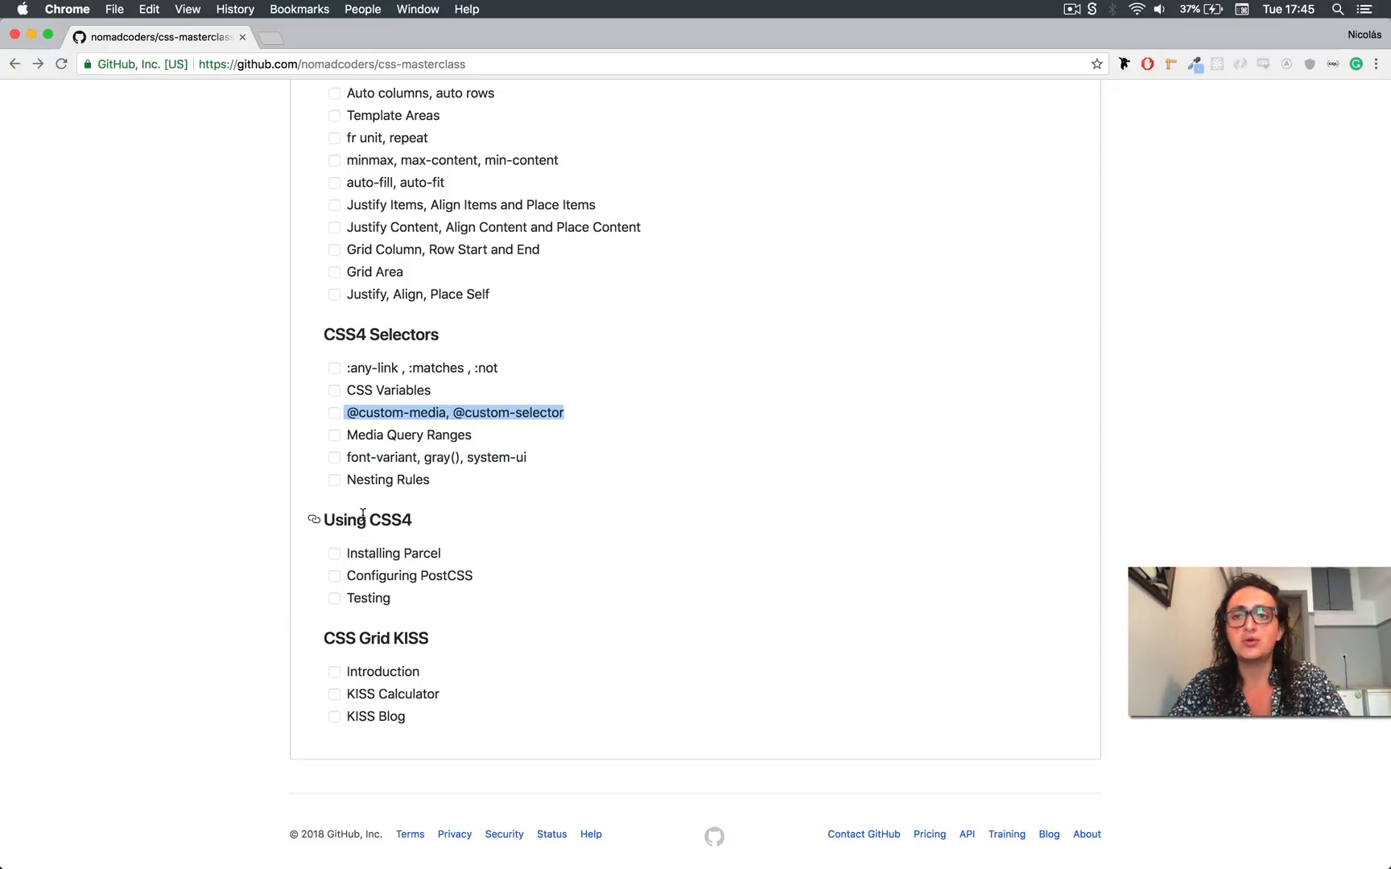
{"action": "mouse_move", "coordinate": [415, 527]}
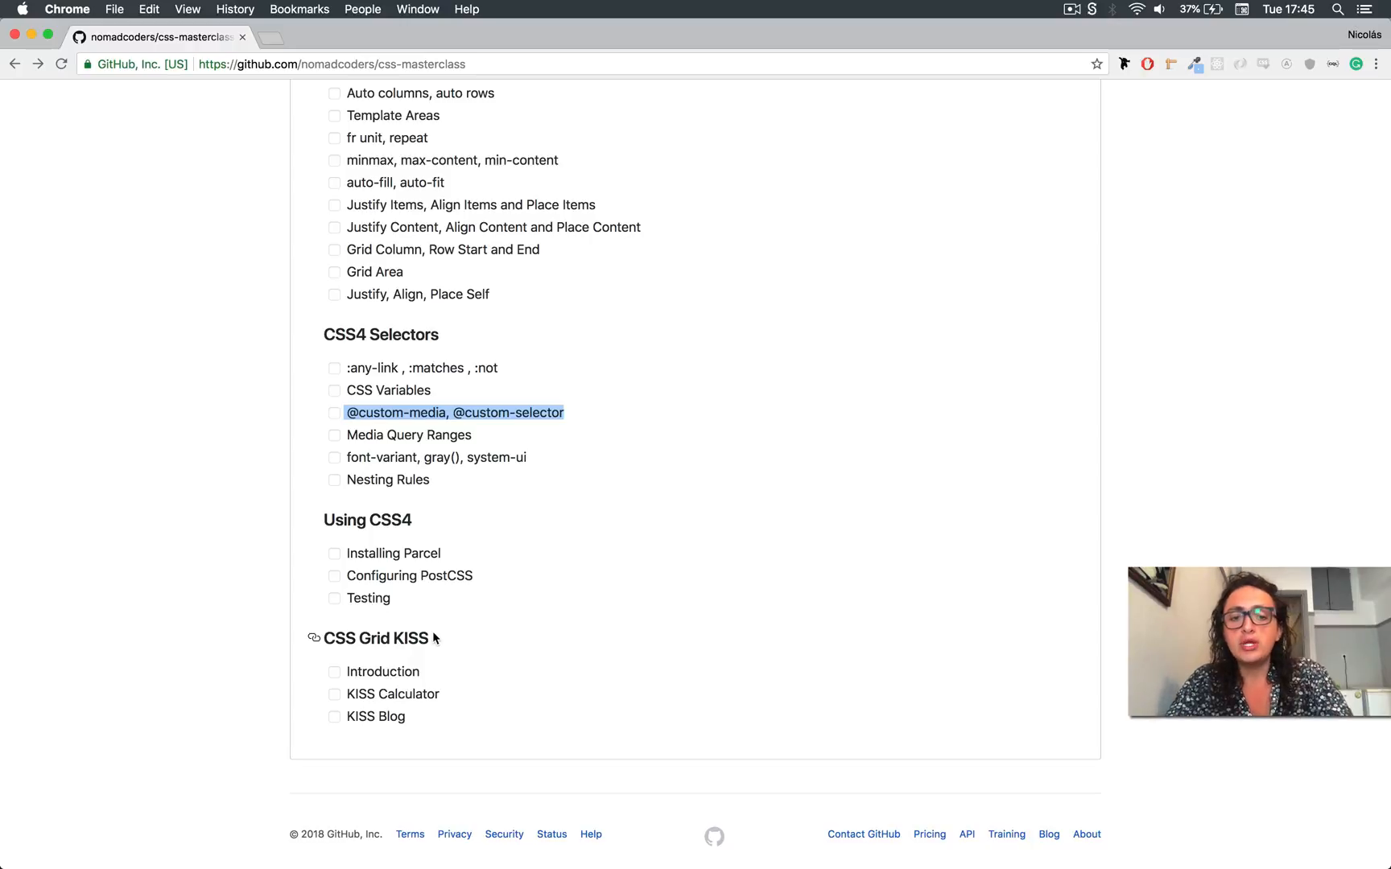
{"action": "double_click", "coordinate": [446, 575]}
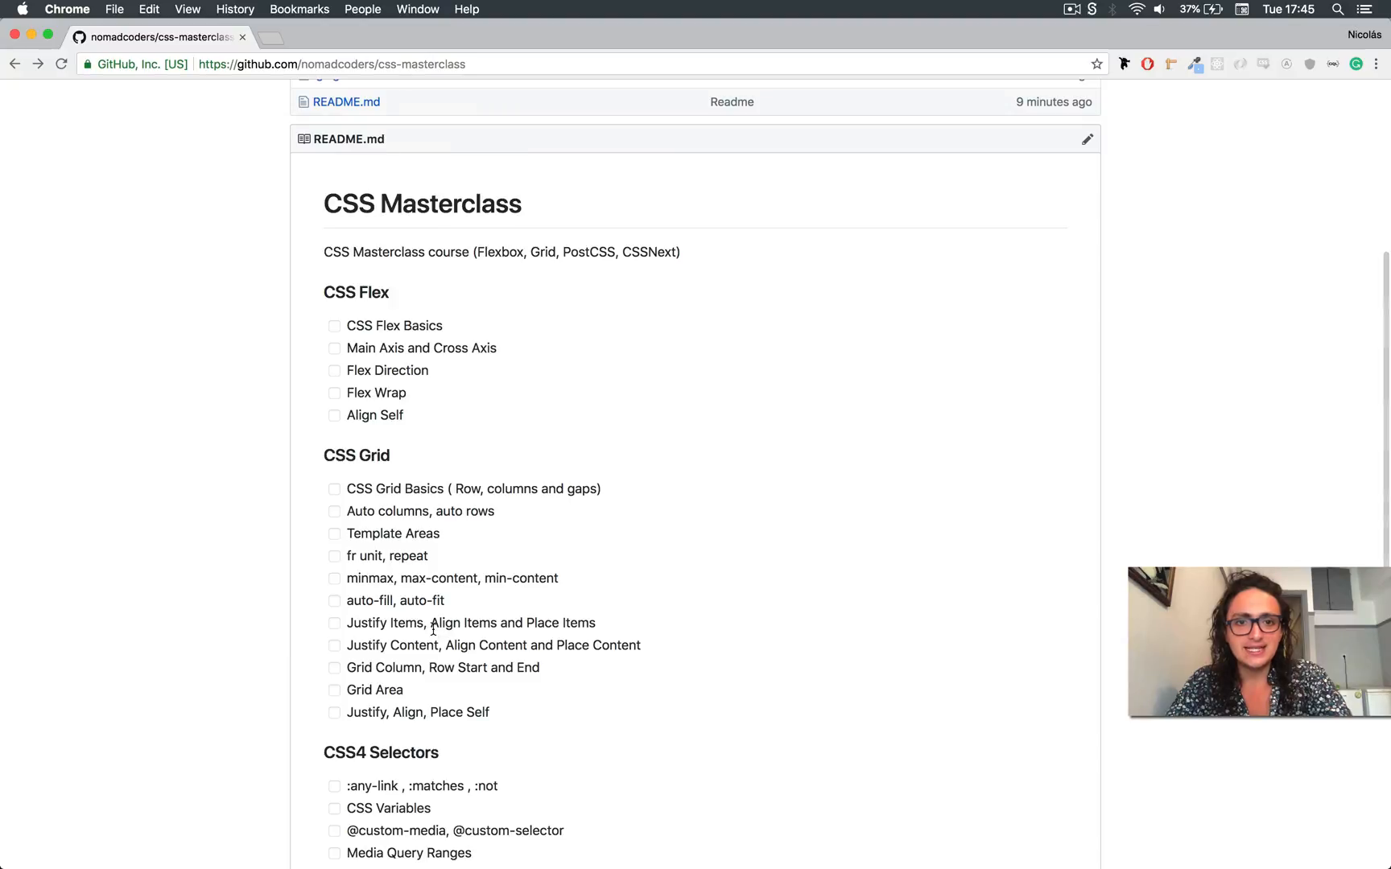
{"action": "scroll", "scroll_direction": "down", "scroll_amount": 3}
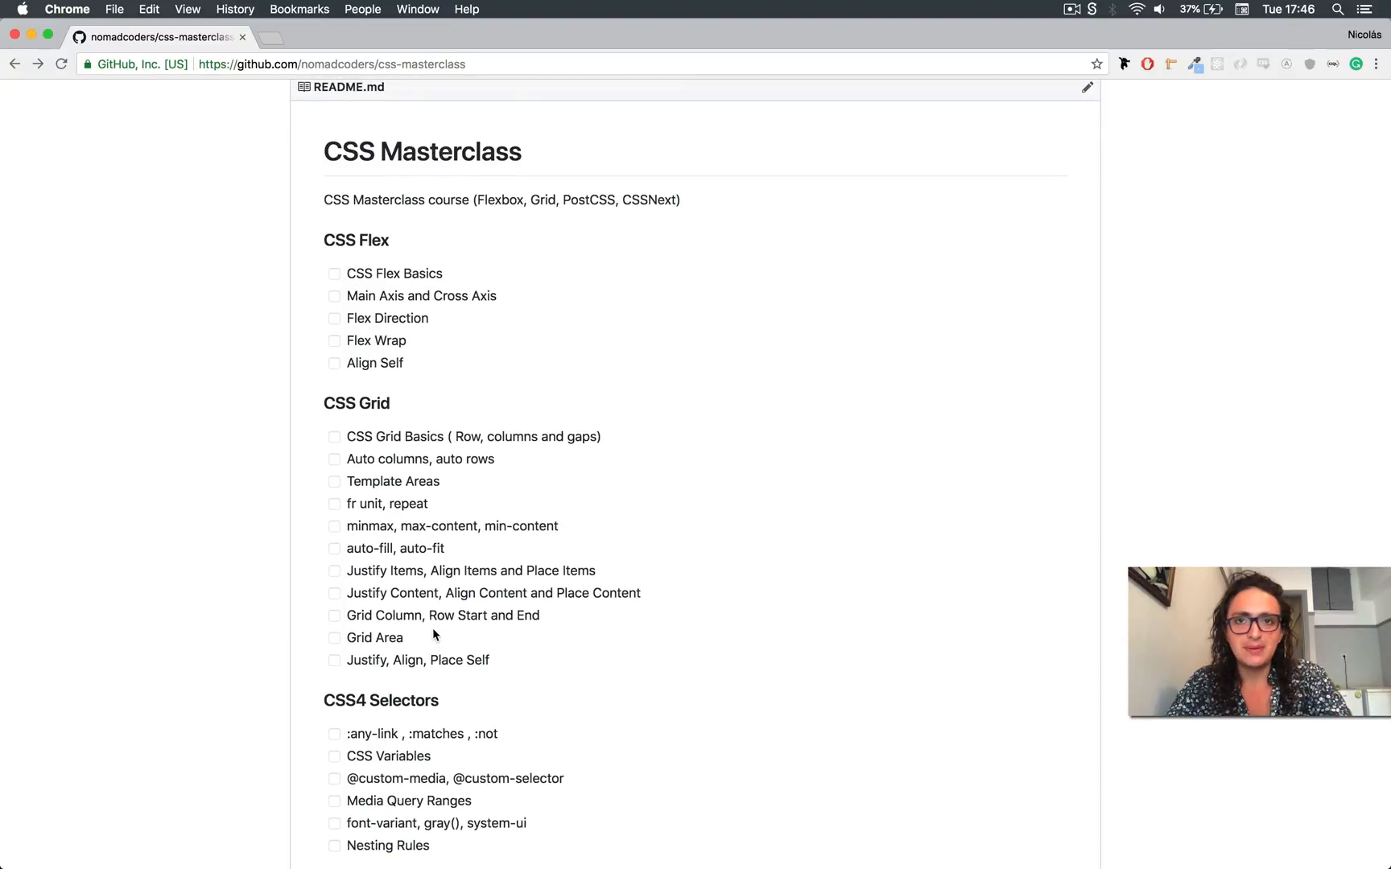